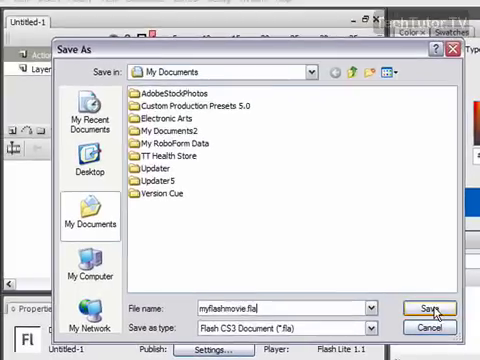
- Save the new document in My Documents as myflashmovie.fla
left_click(428, 308)
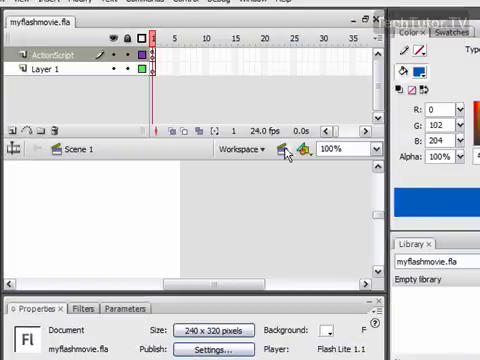